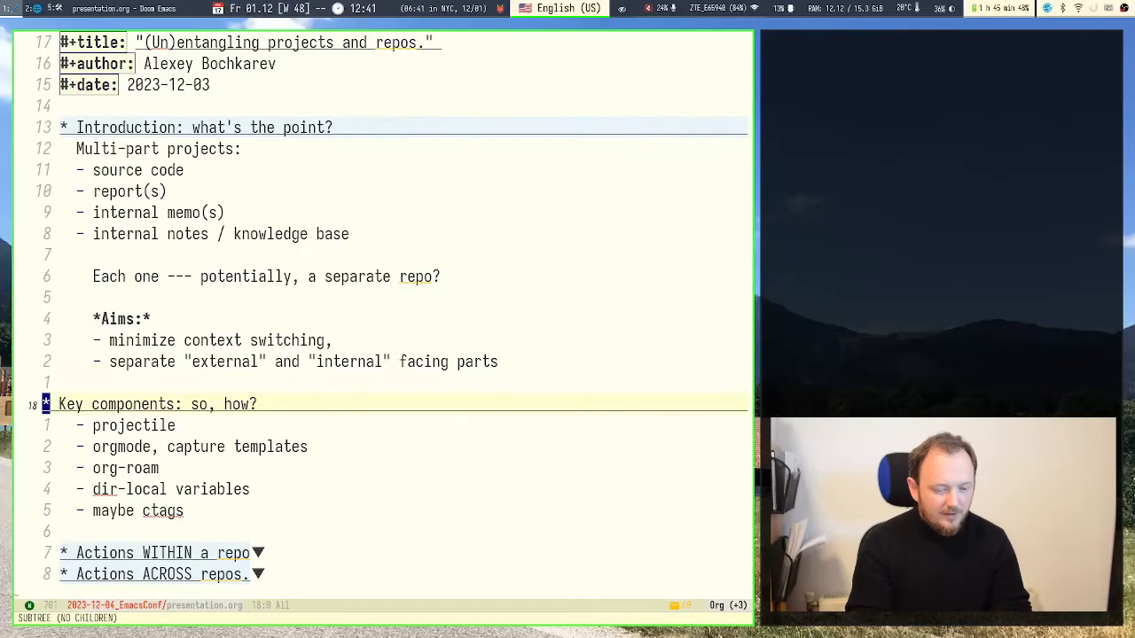
# - Browse the EmacsConf project's file list, moving between TODOs.org and test.cpp
pyautogui.press('C-x C-f')
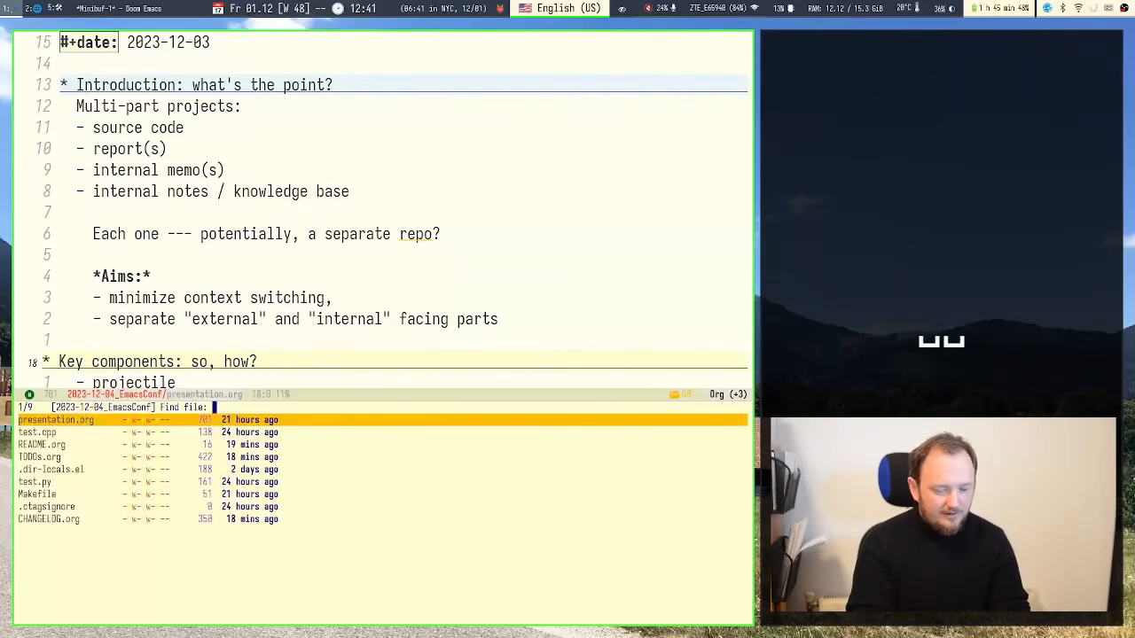
pyautogui.press('ctrl+j')
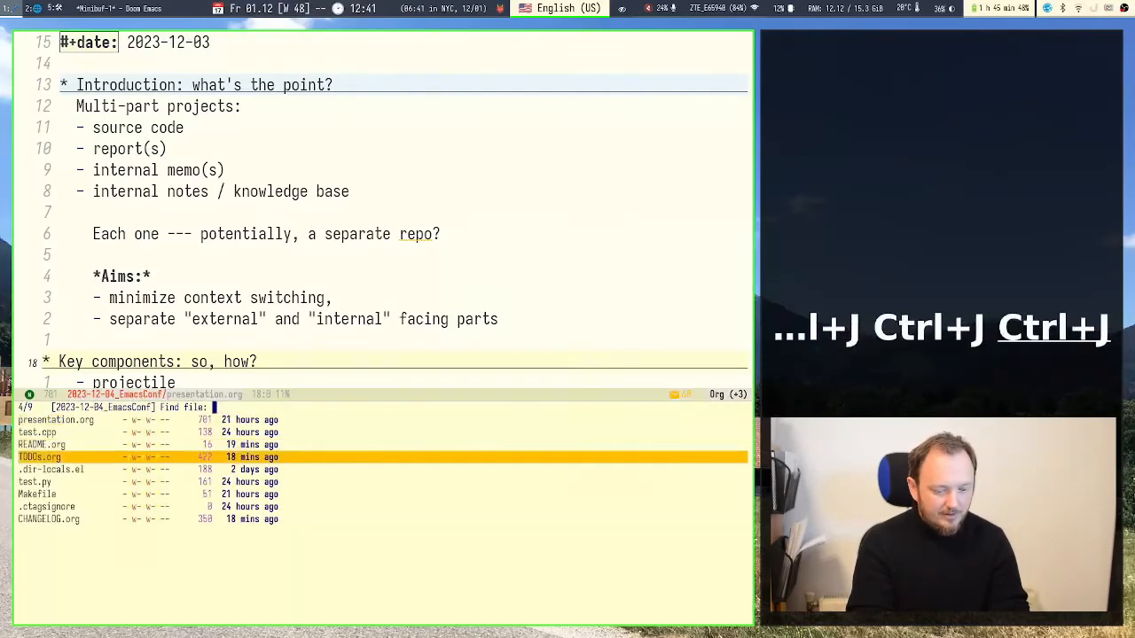
pyautogui.press('up')
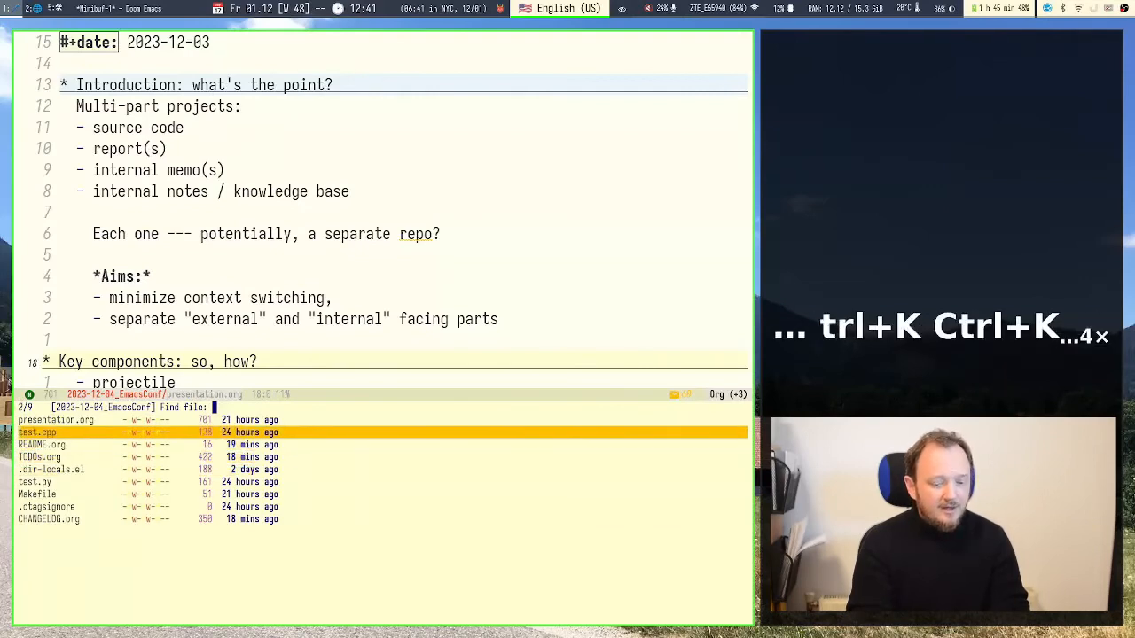
pyautogui.press('Escape')
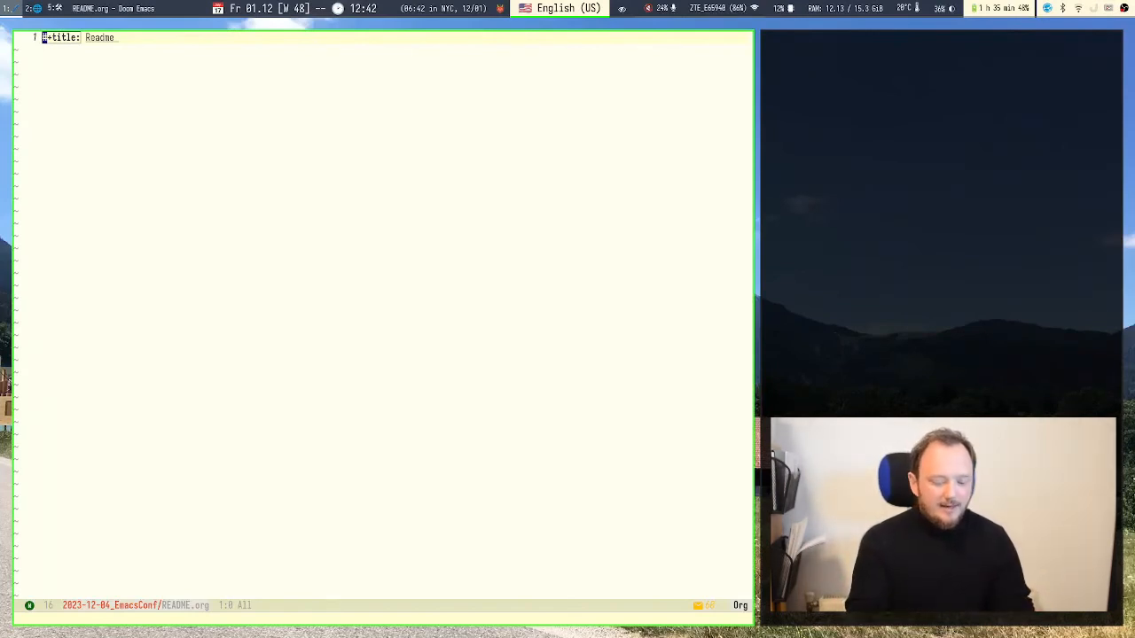
# - Capture a repo changelog entry beginning 'Implemented a fe' via the repo capture templates
pyautogui.press('H-o p')
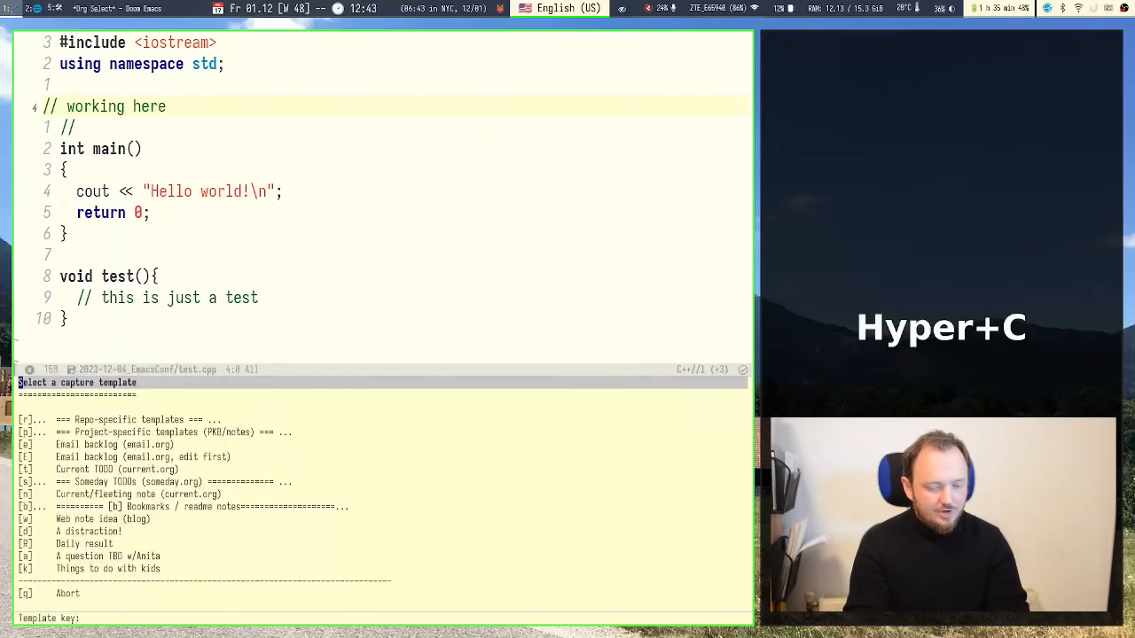
pyautogui.press('r')
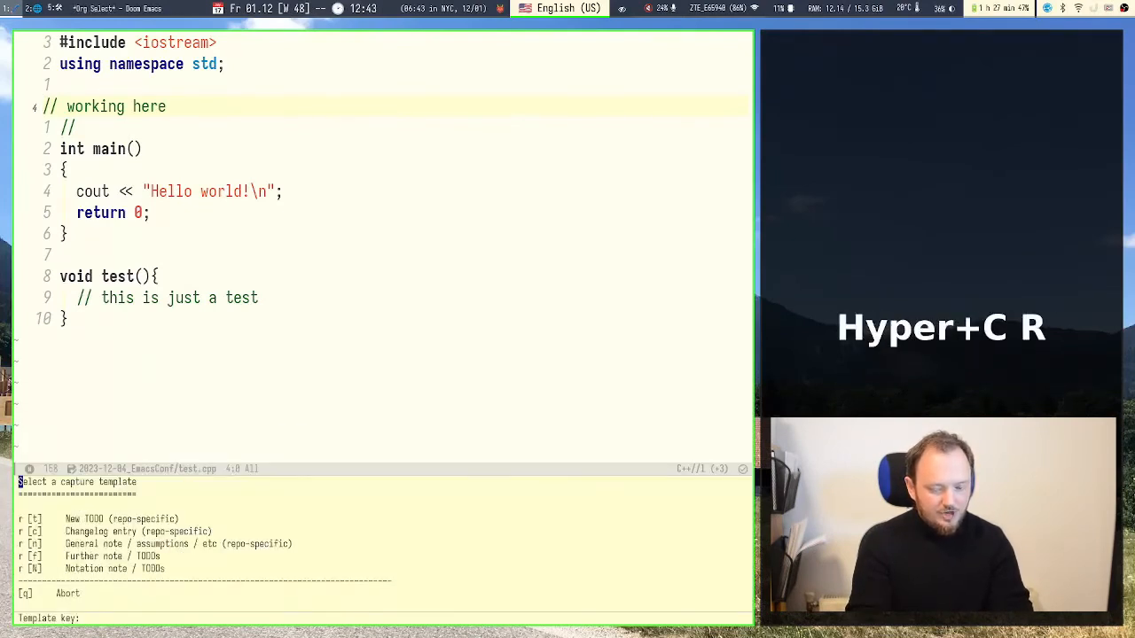
pyautogui.press('c')
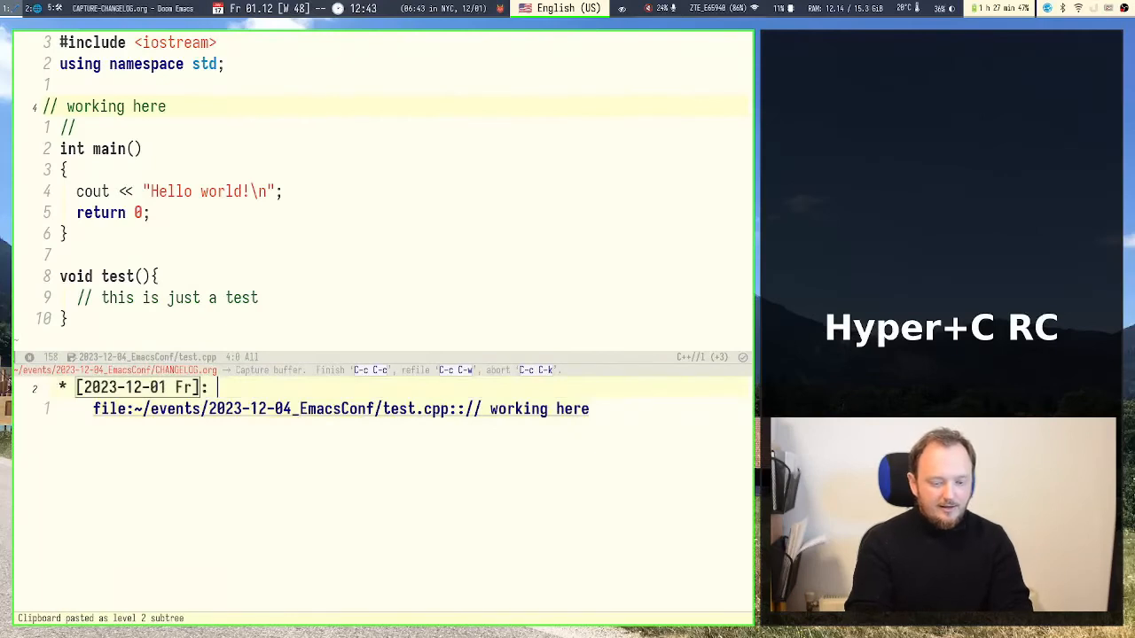
pyautogui.write('Implemented a fe')
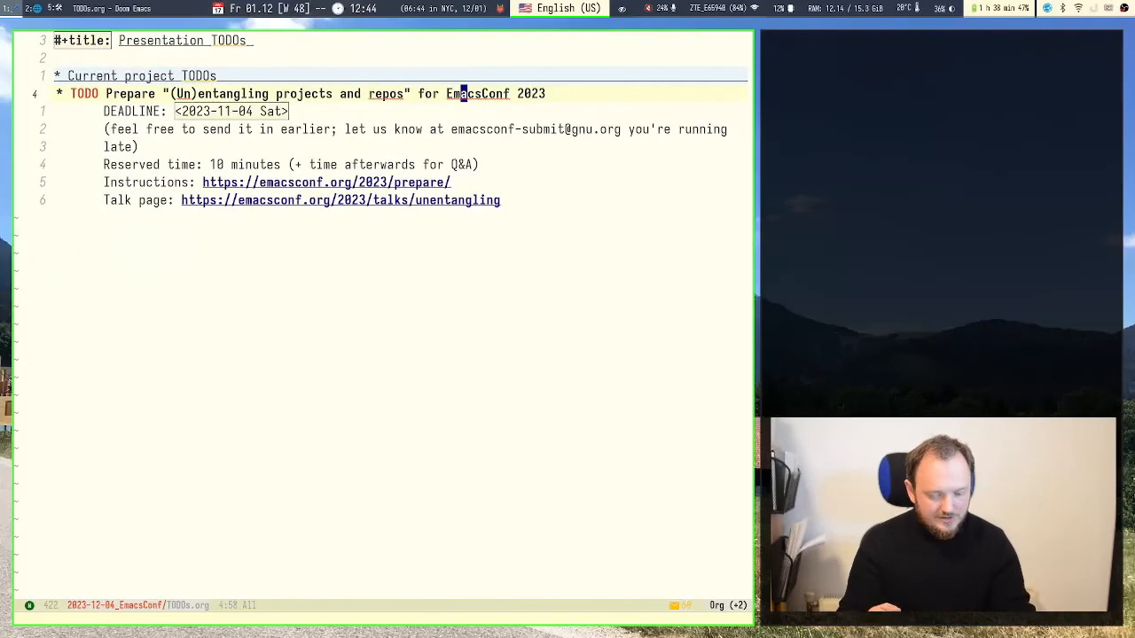
# - Run an M-x command to open the project's TODOs.org file
pyautogui.press('alt+x')
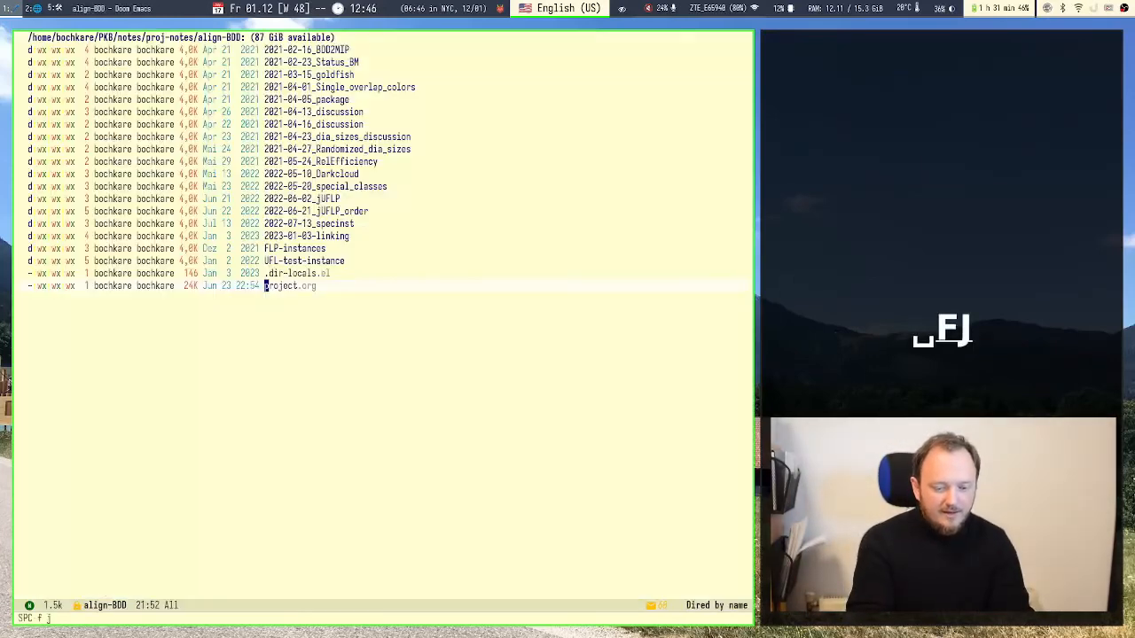
# - Jump to the Dired listing of the current align-BDD notes folder
pyautogui.press('ctrl+=')
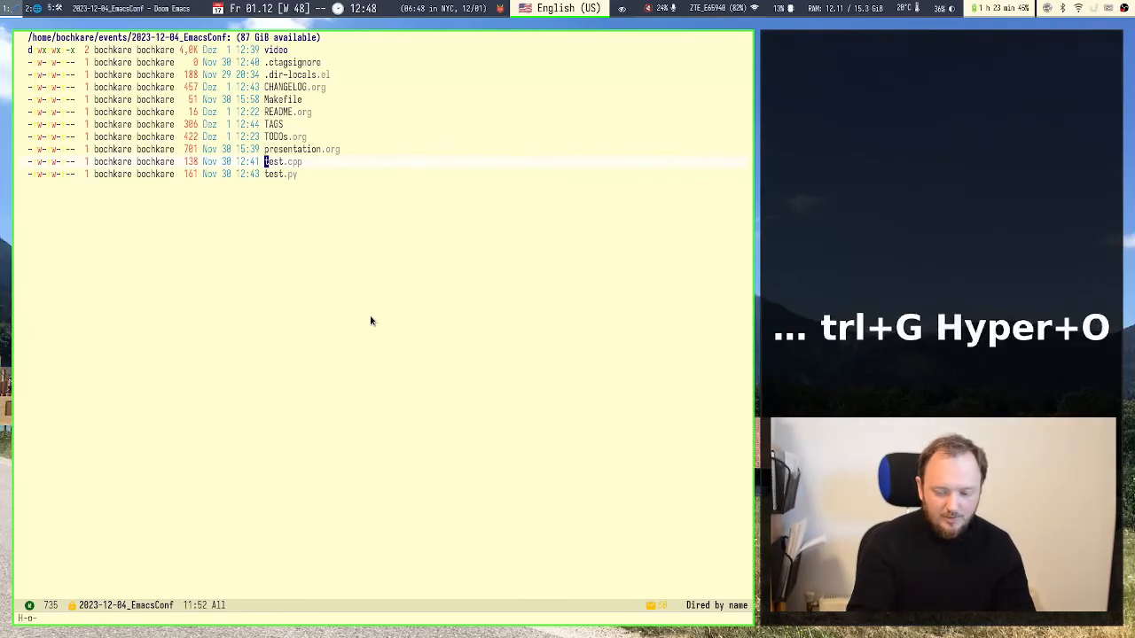
# - Open a test source file from the EmacsConf Dired listing
pyautogui.press('p')
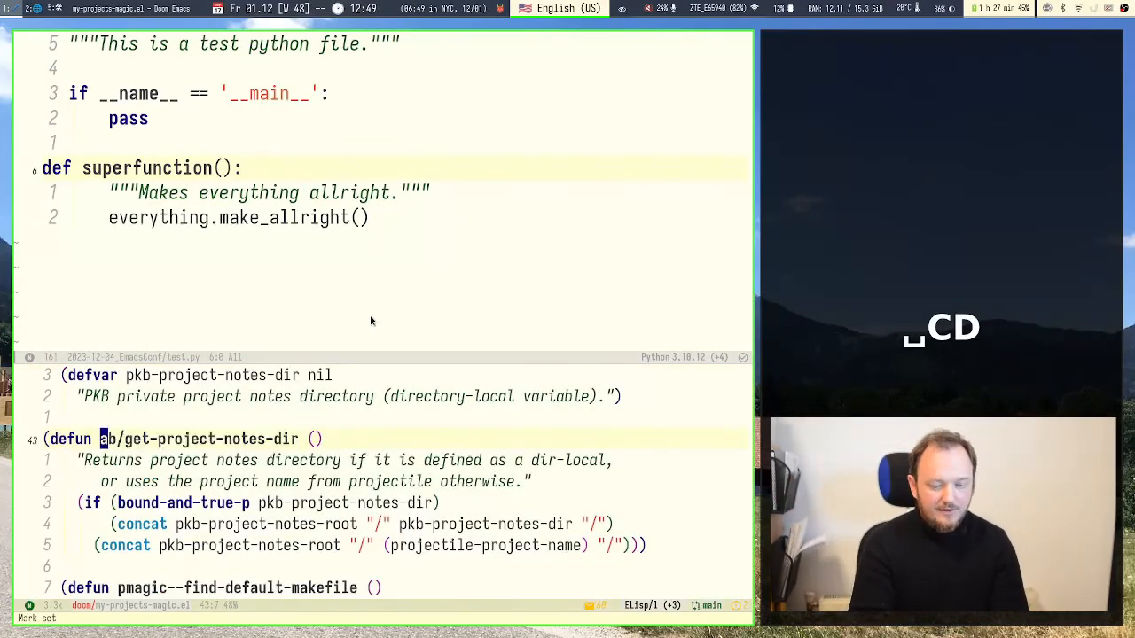
pyautogui.press('V')
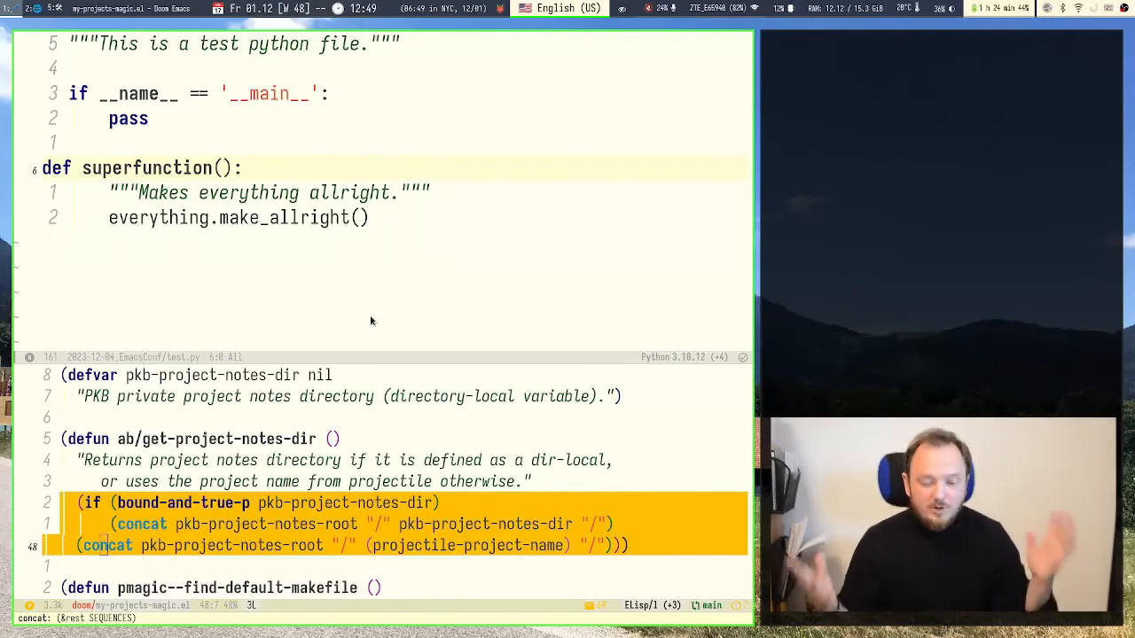
pyautogui.press('Escape')
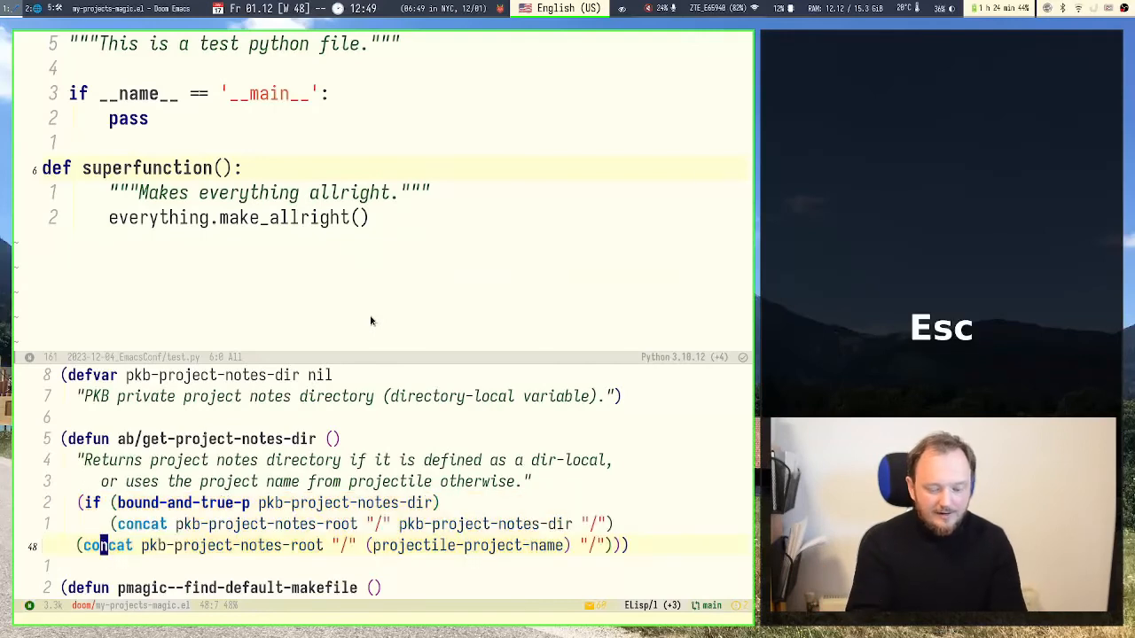